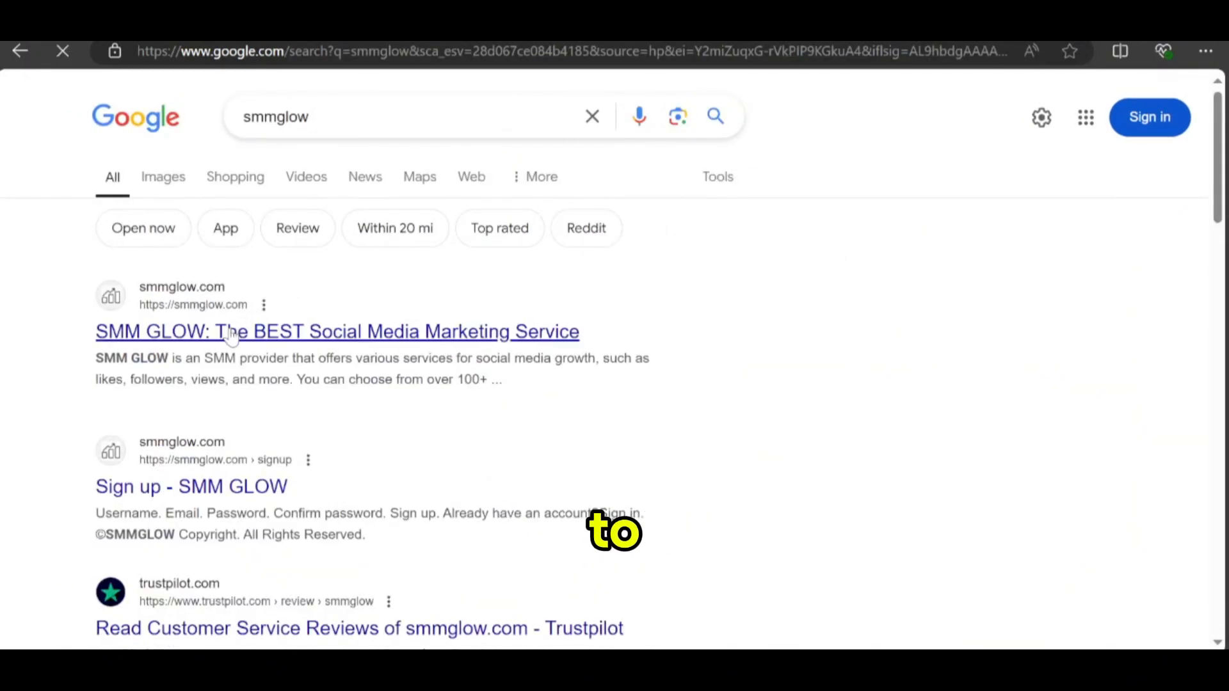
Open the SMM GLOW site, sign in, and go to the Add funds page.
left_click(338, 332)
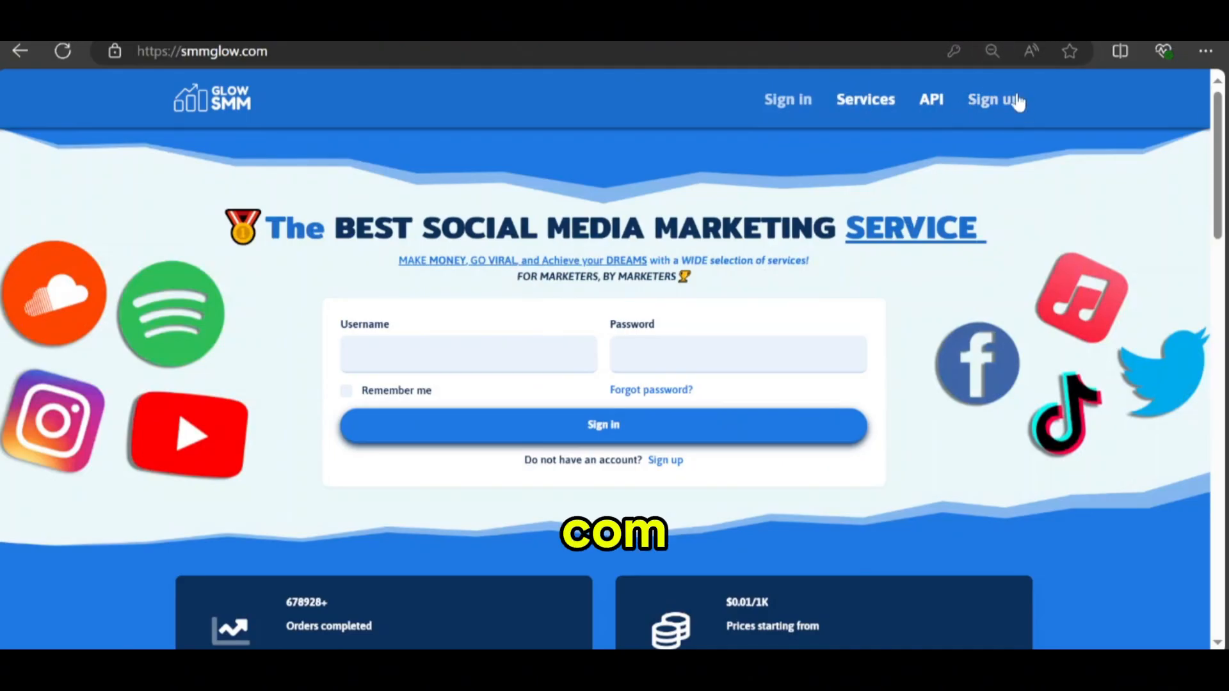
left_click(604, 424)
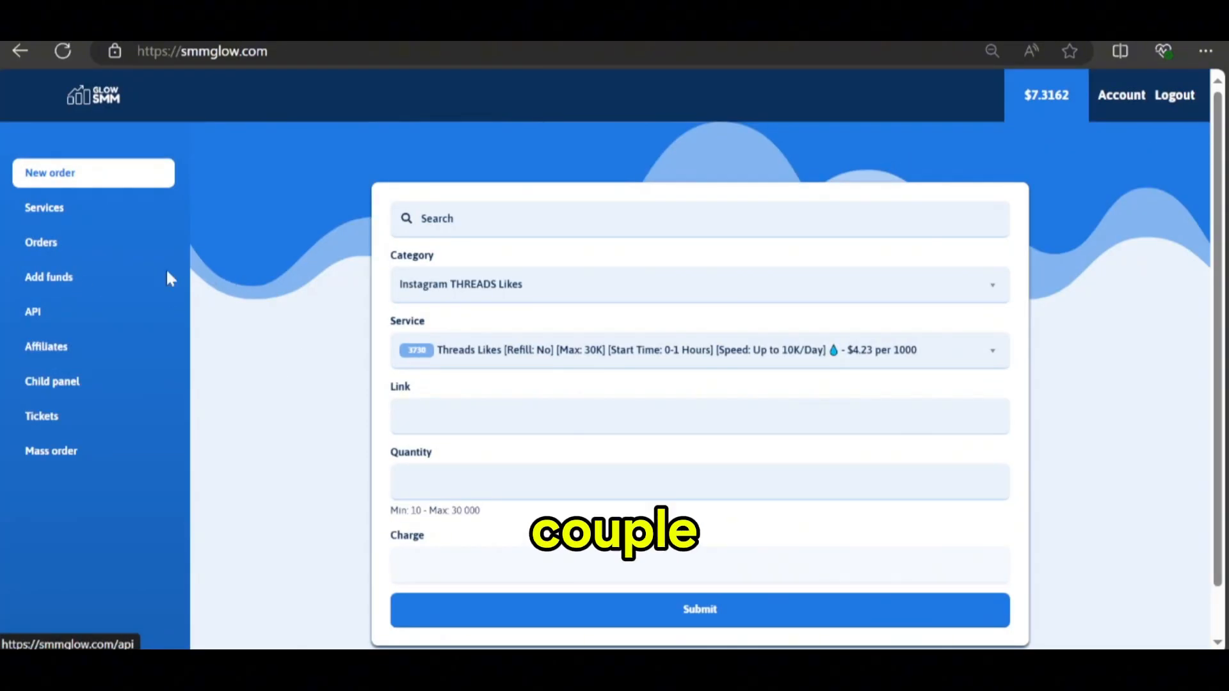
left_click(49, 277)
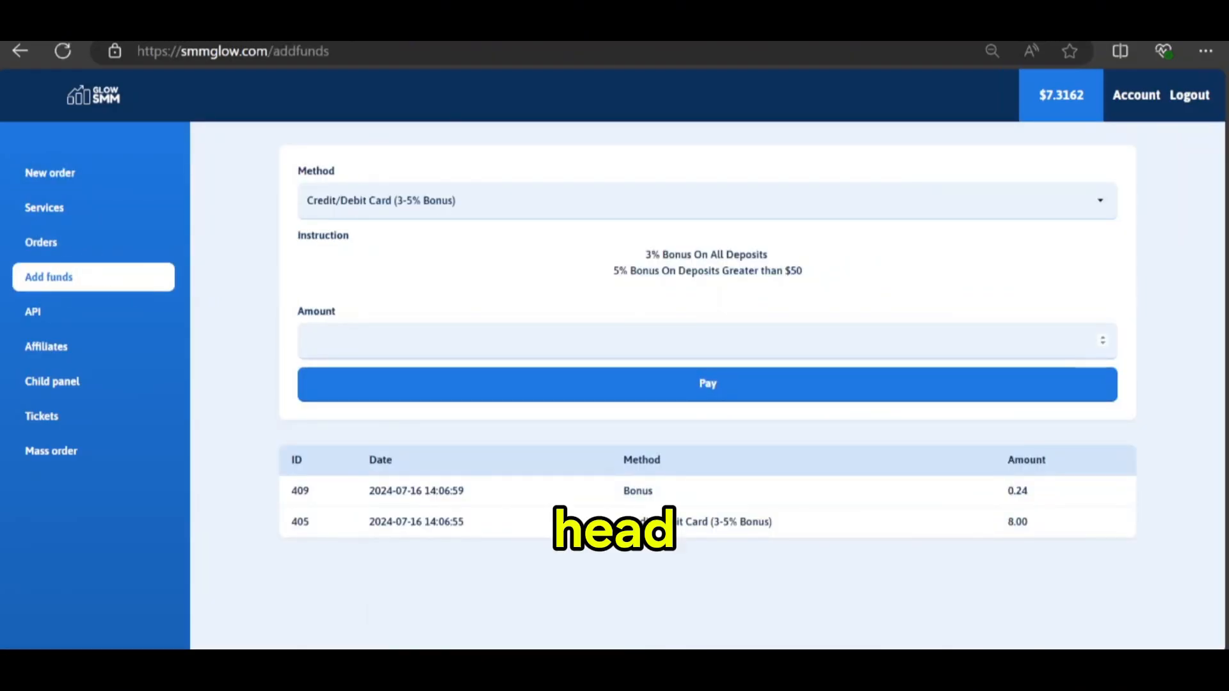
Start a new order and pick the Instagram Direct Message [USER FOLLOWERS] service.
left_click(50, 172)
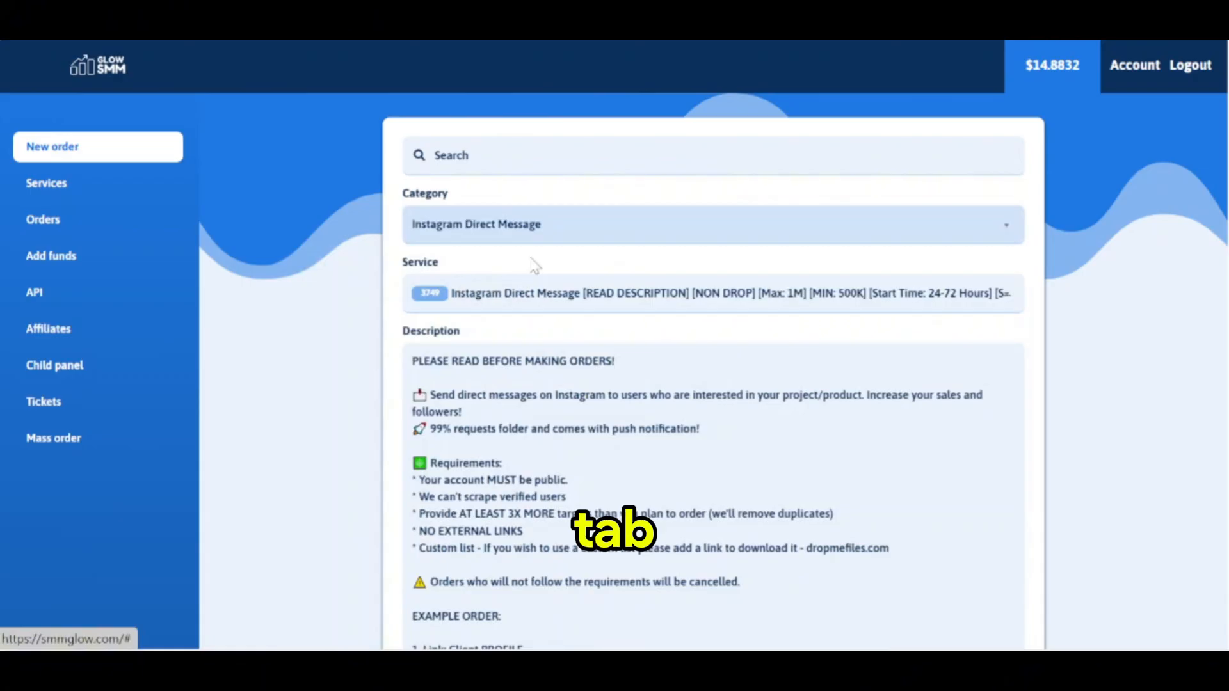
left_click(706, 293)
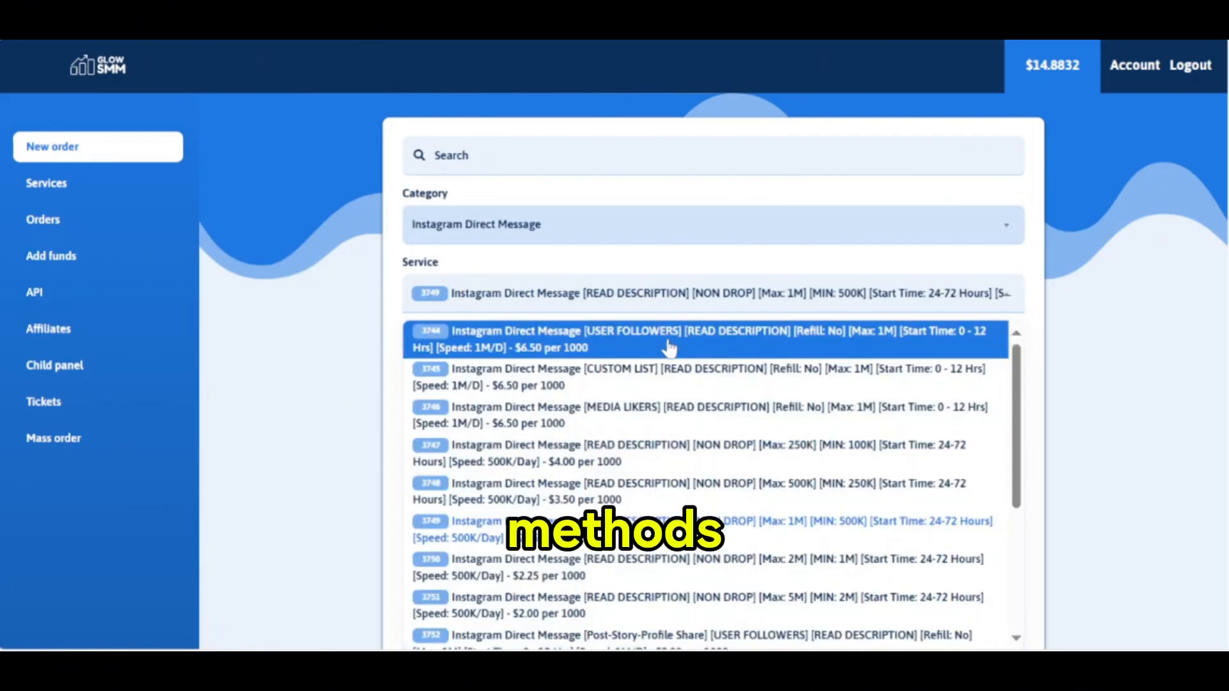
scroll("down", 3)
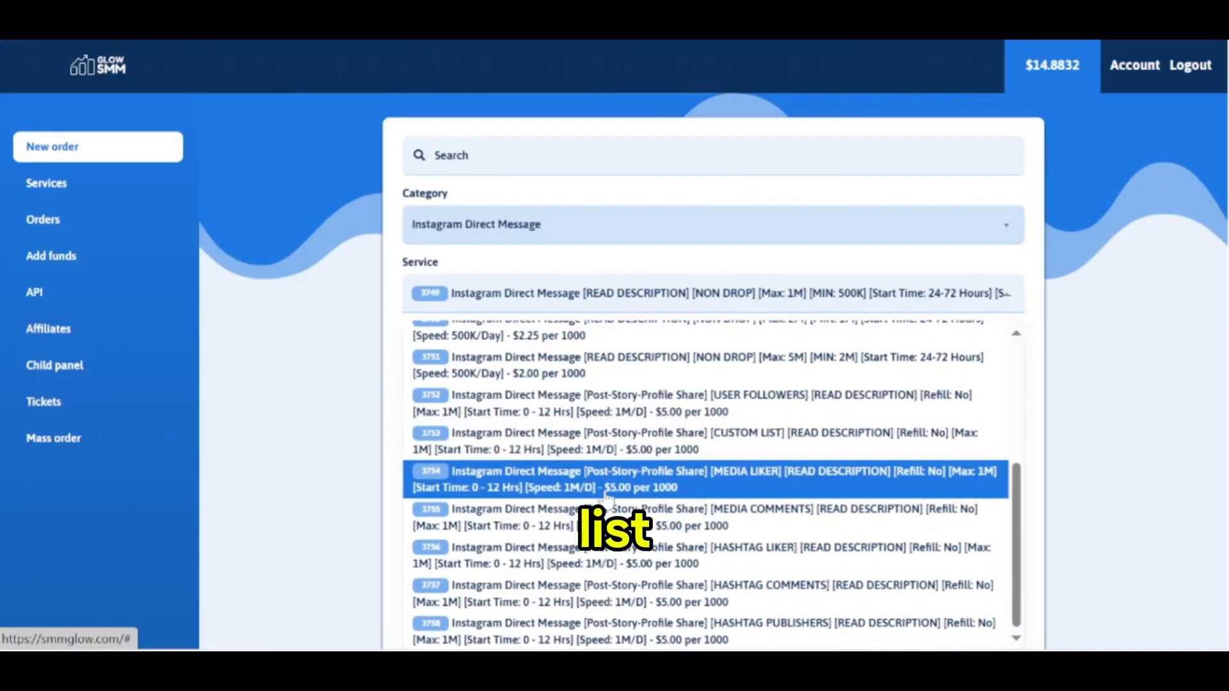
left_click(698, 593)
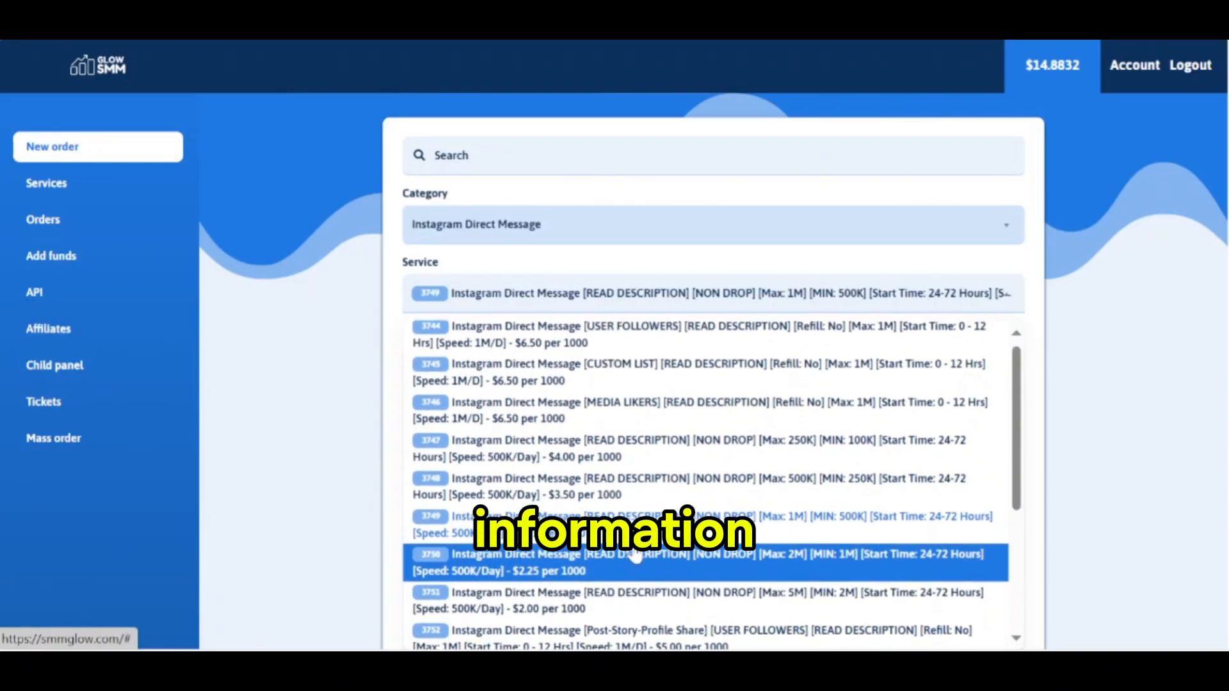
left_click(711, 332)
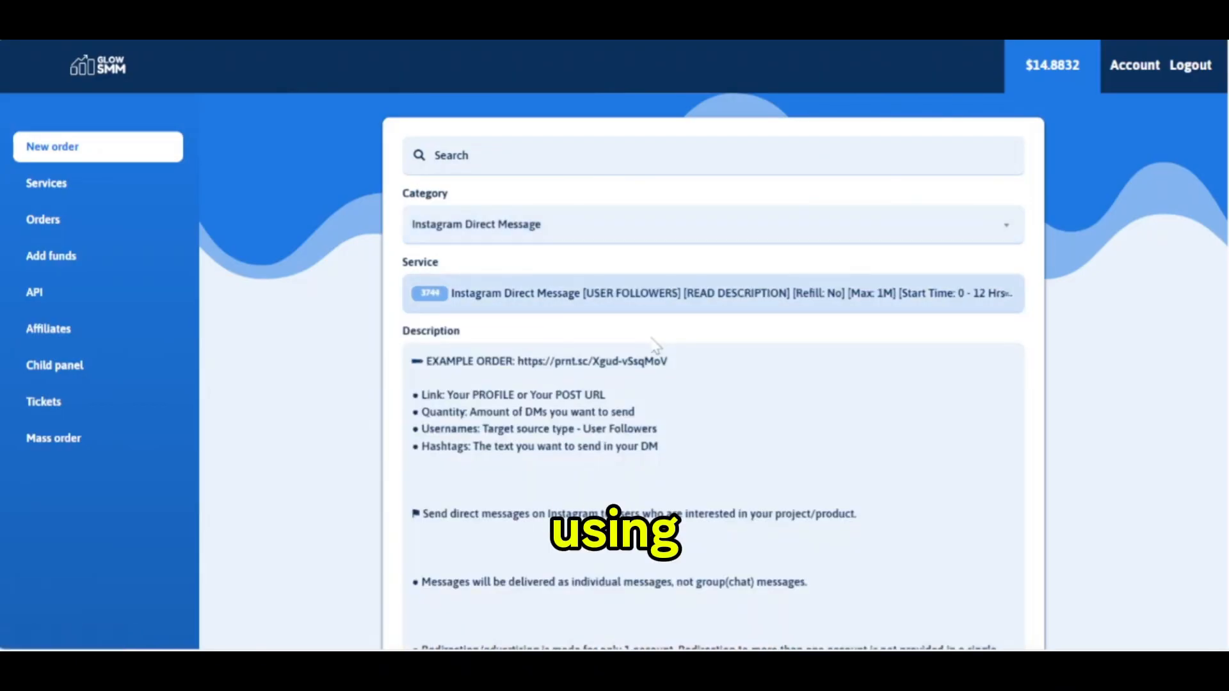
Scroll through the non-drop Instagram DM service description (100K–250K).
scroll("down", 3)
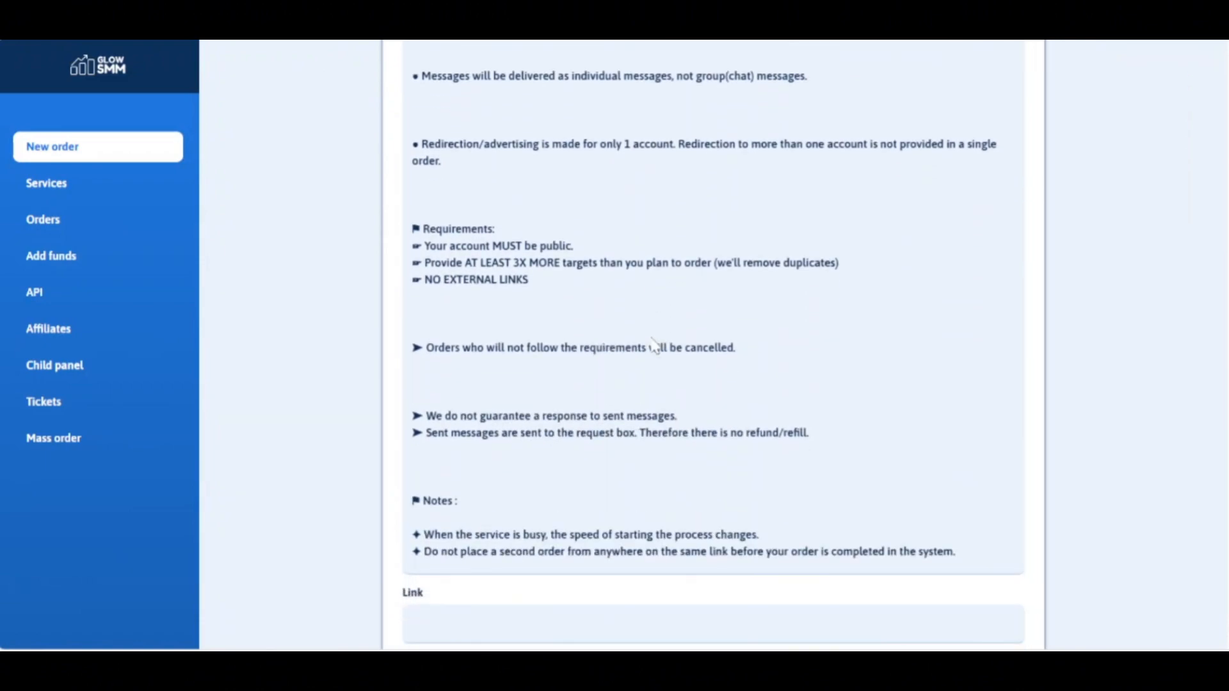
scroll("down", 3)
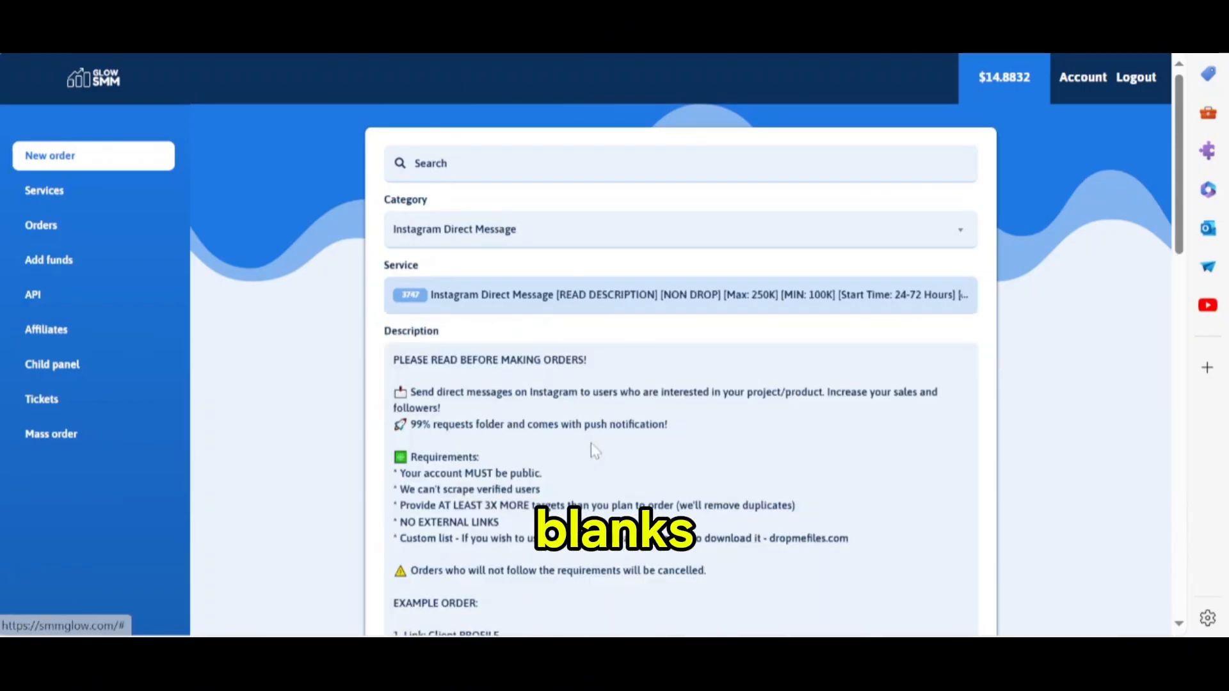
Scroll down to the empty Link, Quantity, Usernames, Hashtags and Charge fields.
scroll("down", 3)
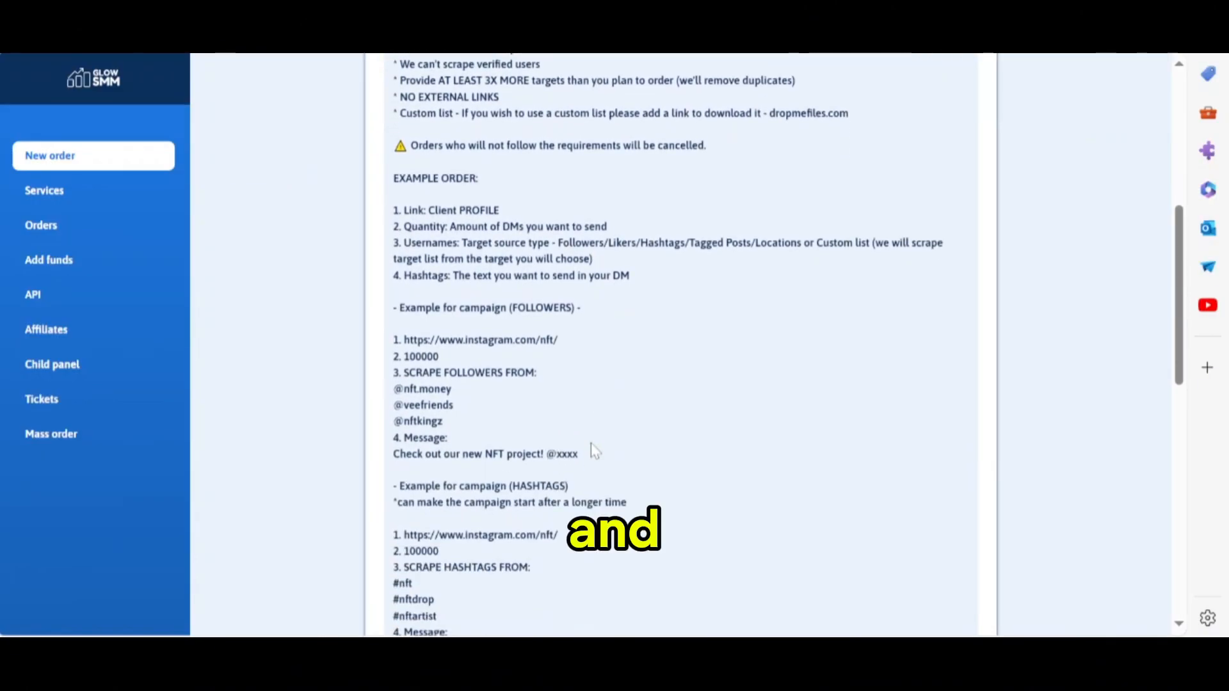
scroll("down", 3)
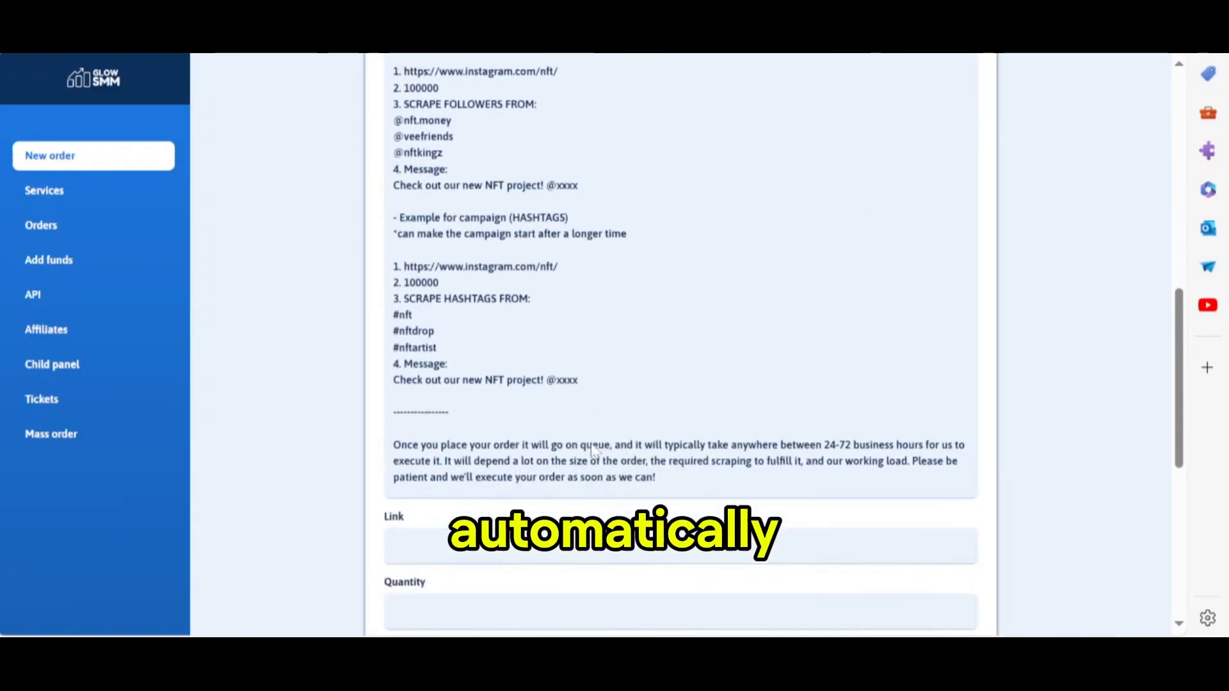
scroll("down", 3)
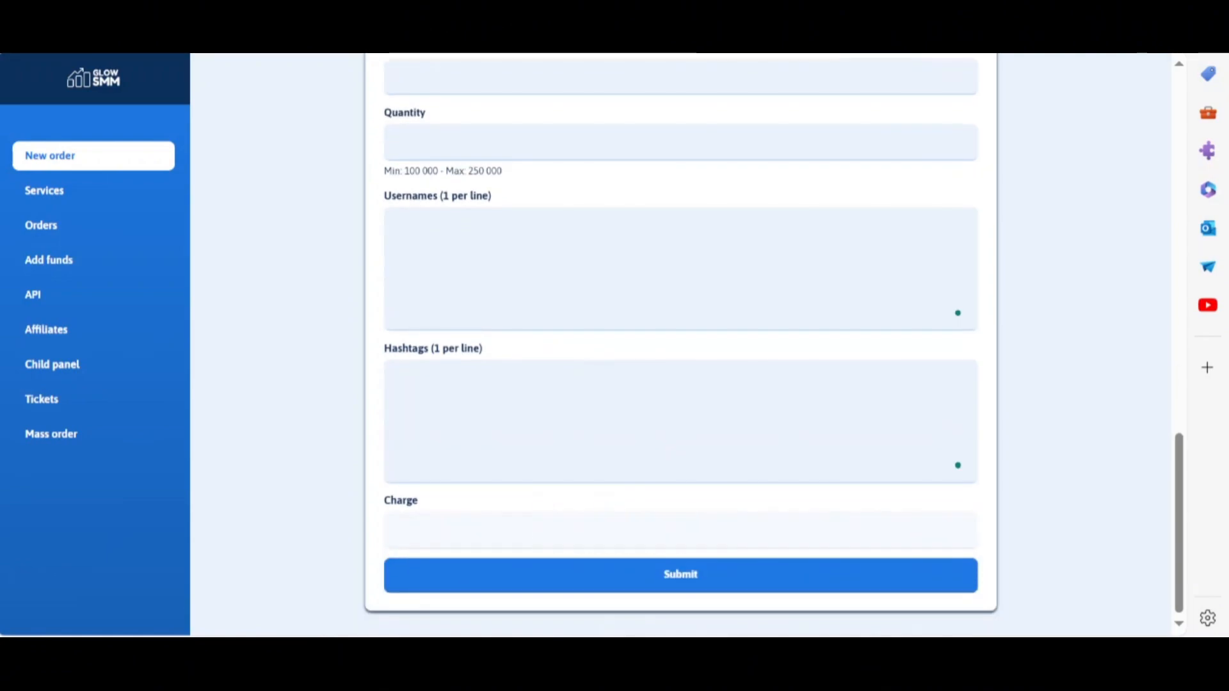